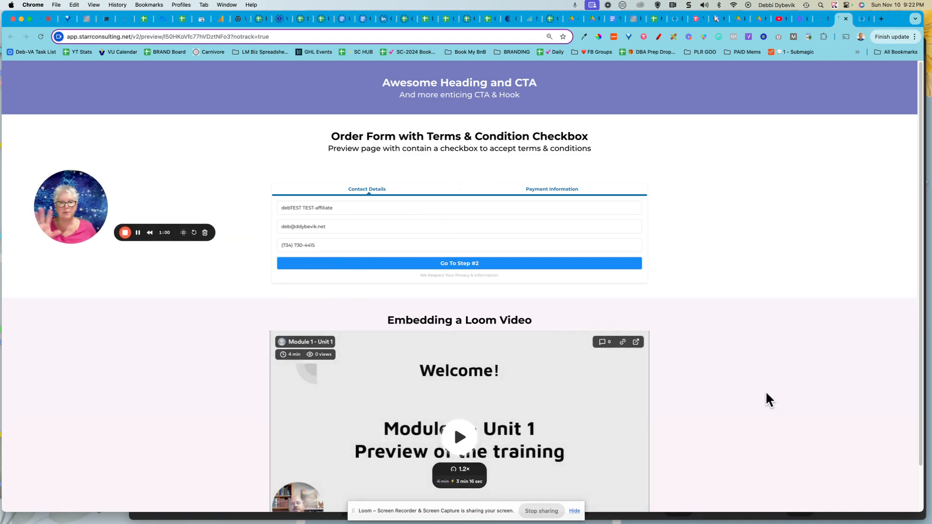
Show the More actions menu for the first video in the Loom library.
scroll("down", 3)
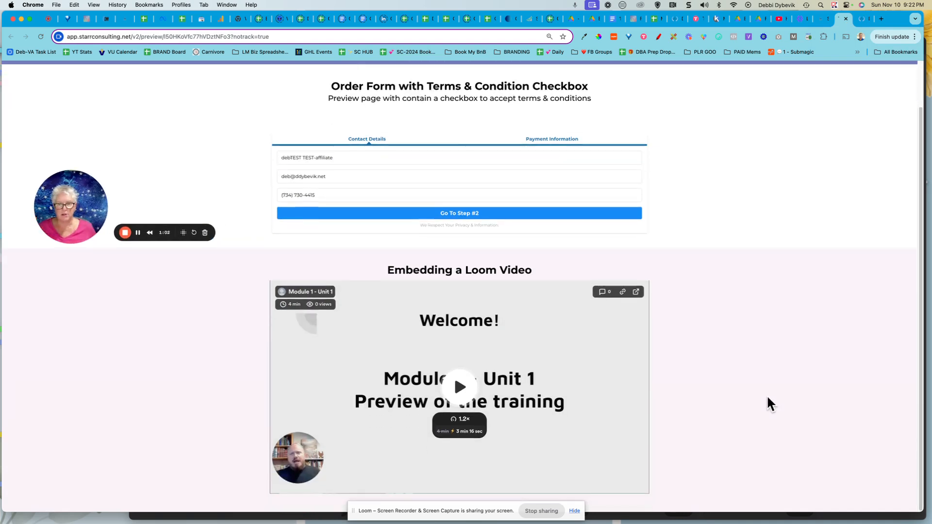
mouse_move(718, 481)
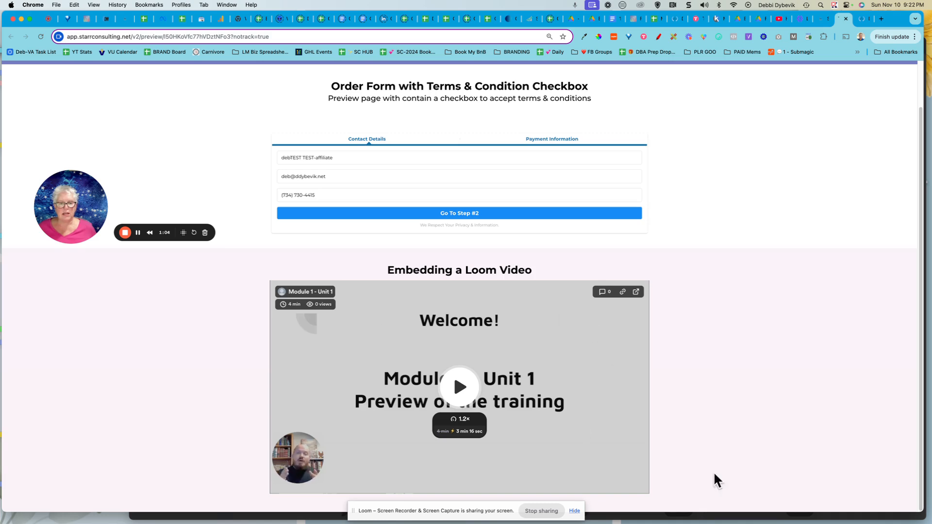
mouse_move(772, 341)
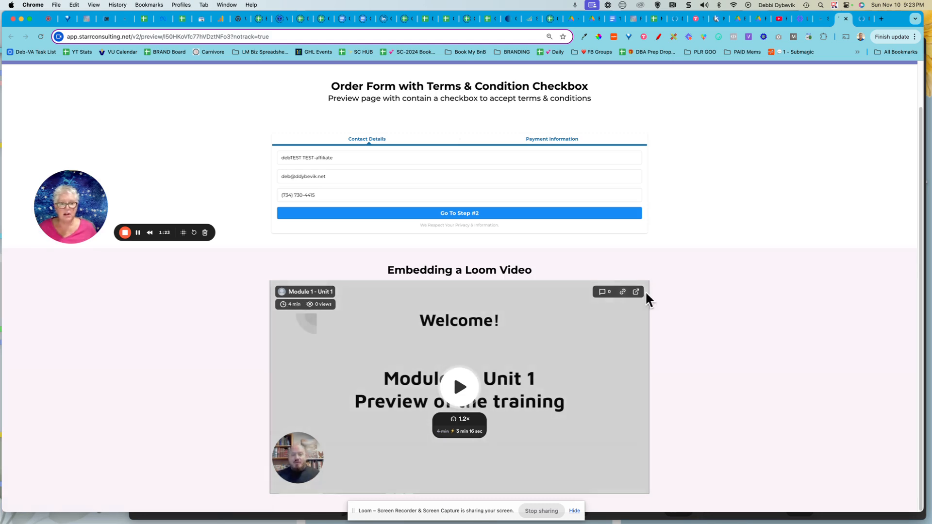
mouse_move(716, 319)
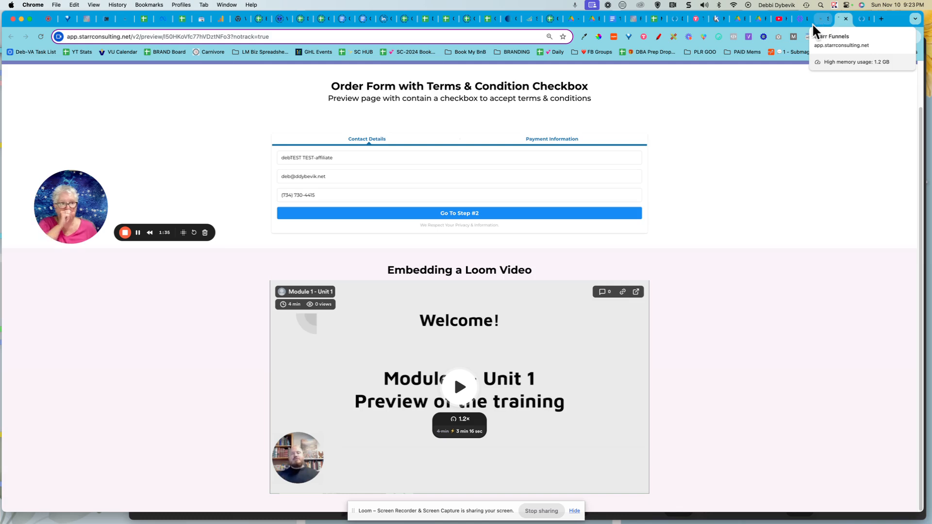
left_click(846, 18)
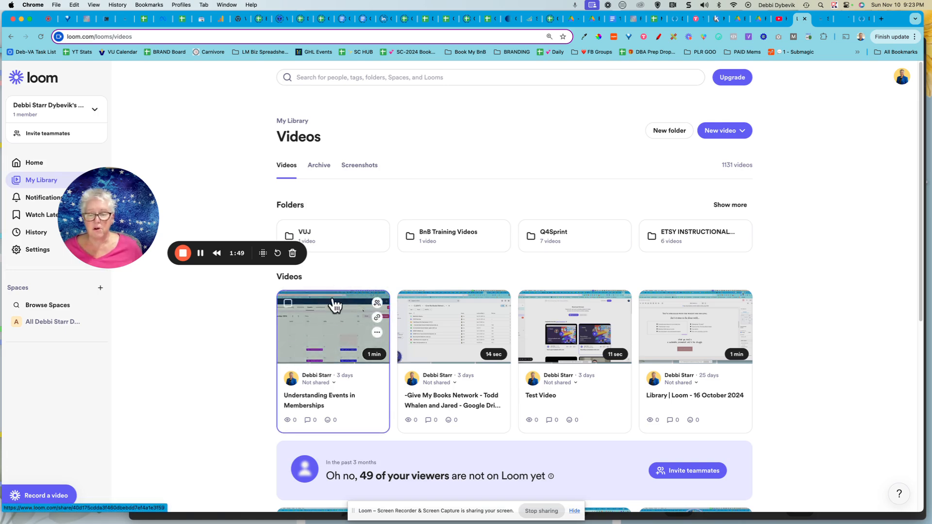
mouse_move(325, 323)
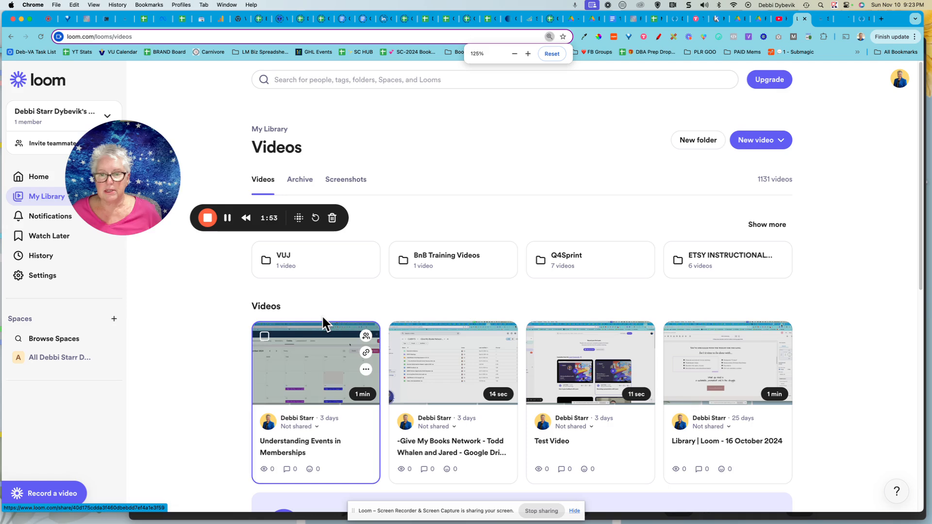
left_click(527, 54)
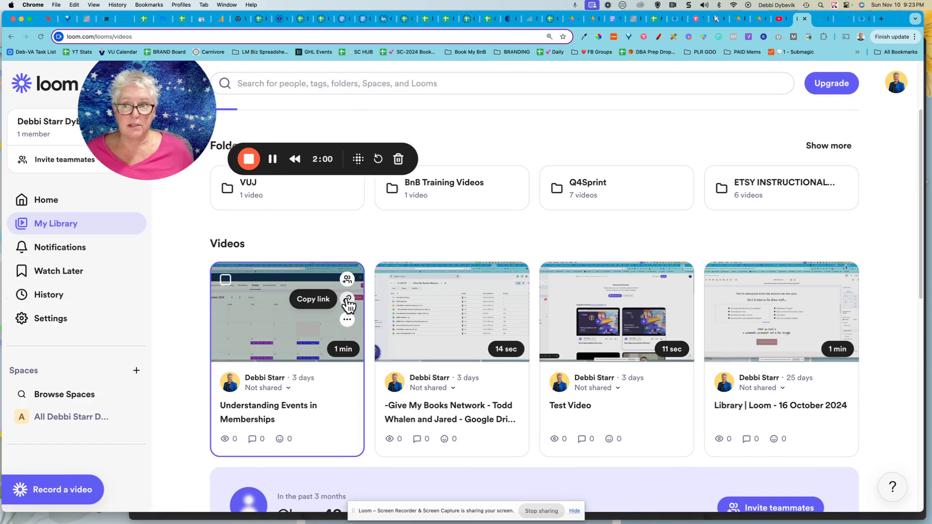
mouse_move(347, 321)
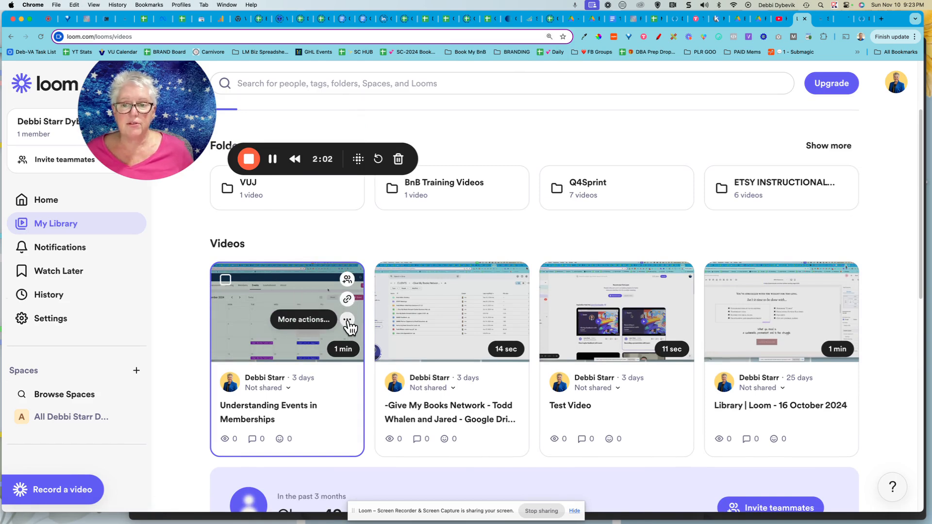
left_click(346, 320)
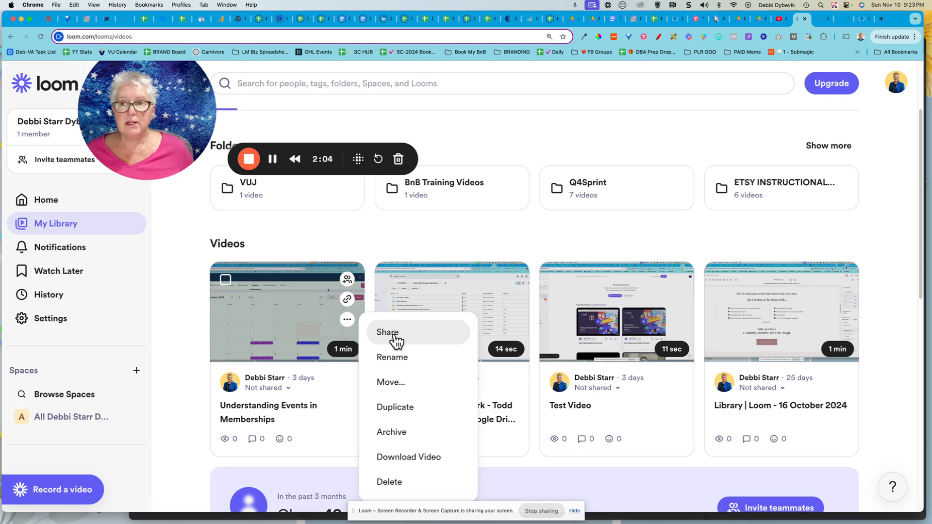
Copy the Responsive embed code from Share > Embed and return to the page builder.
left_click(388, 332)
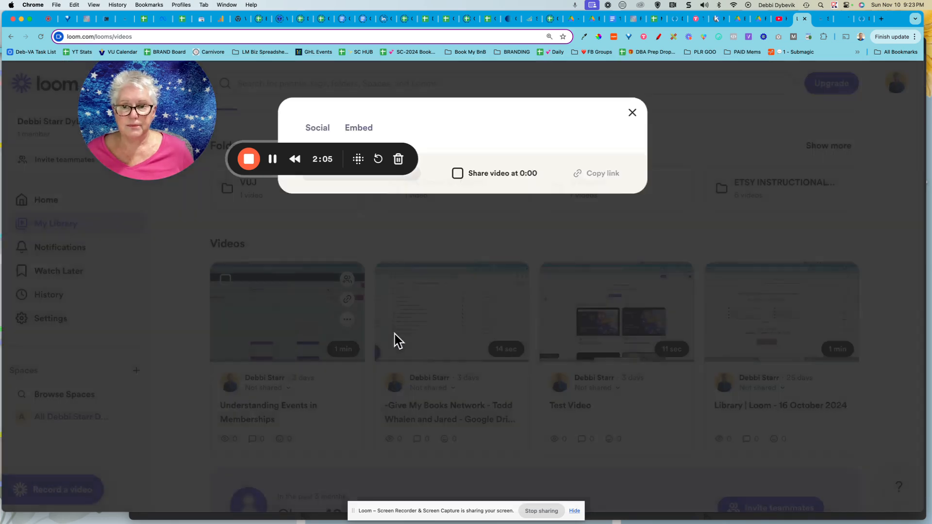
left_click(317, 128)
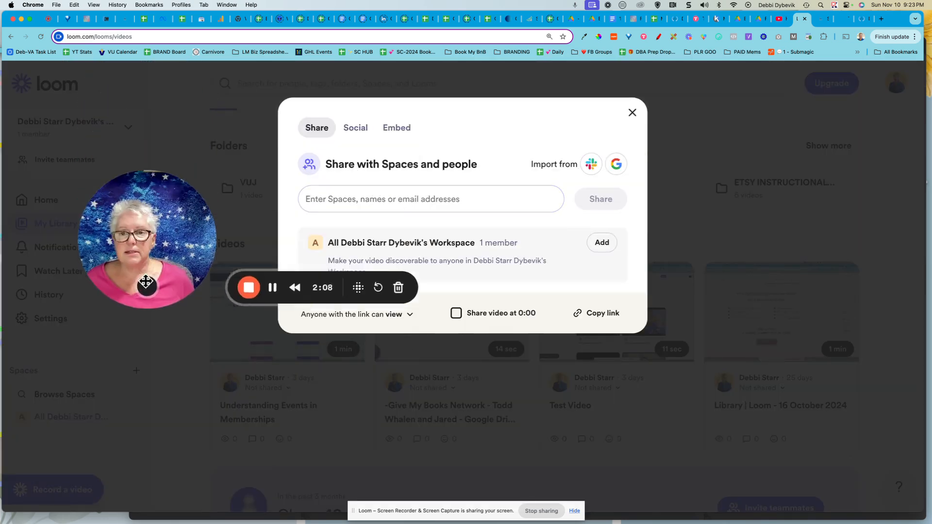
left_click(397, 127)
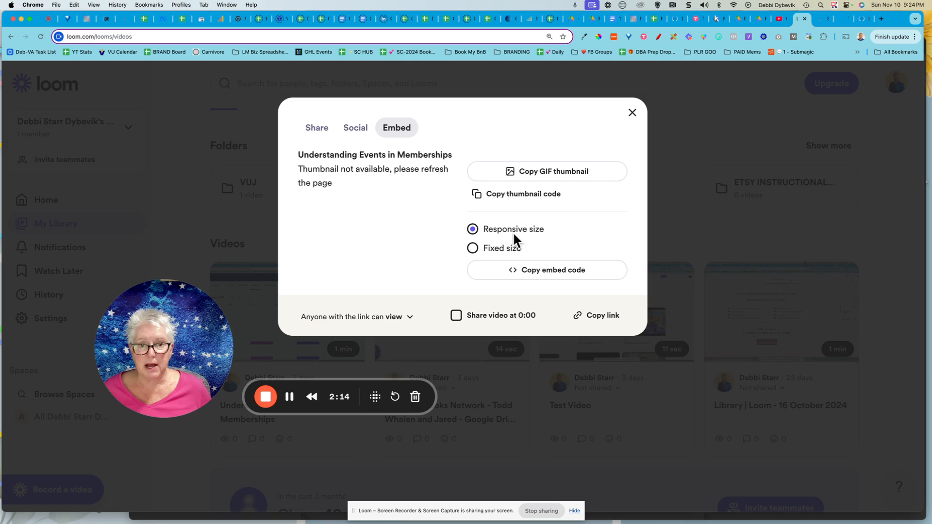
mouse_move(536, 275)
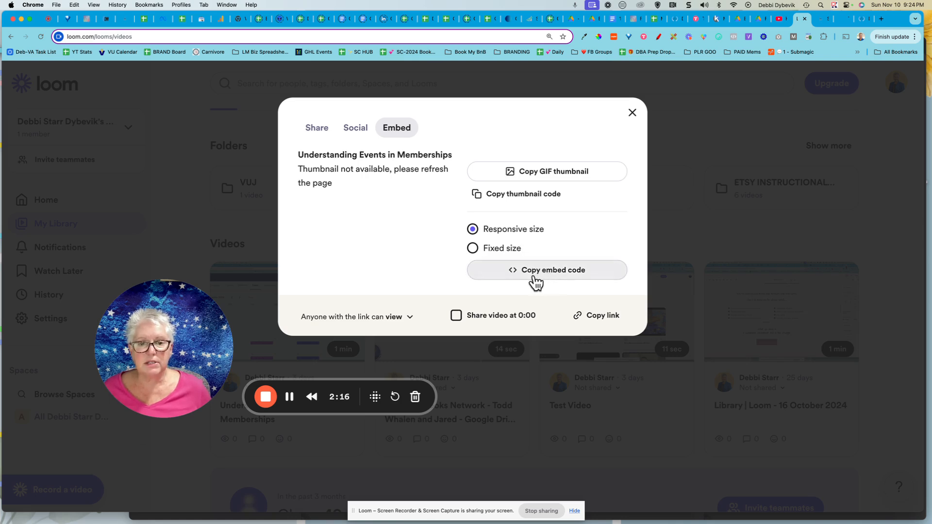
left_click(545, 270)
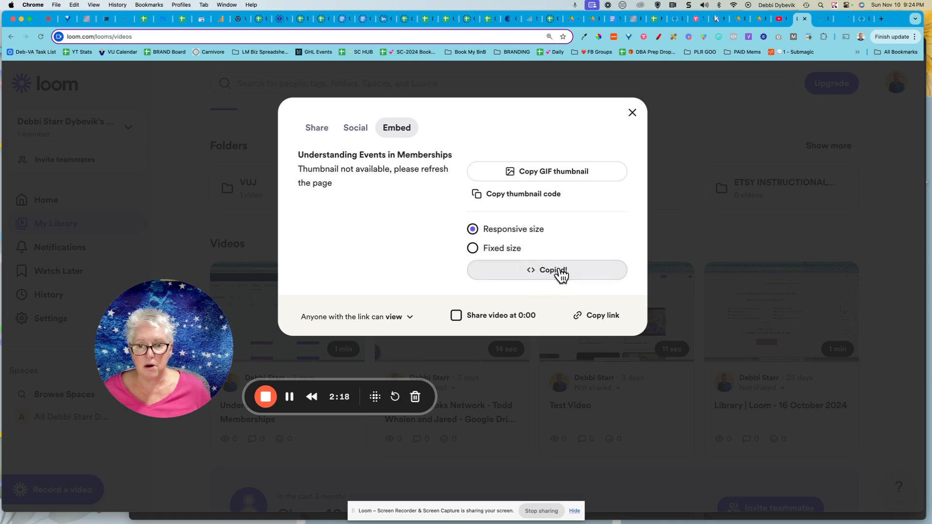
left_click(547, 270)
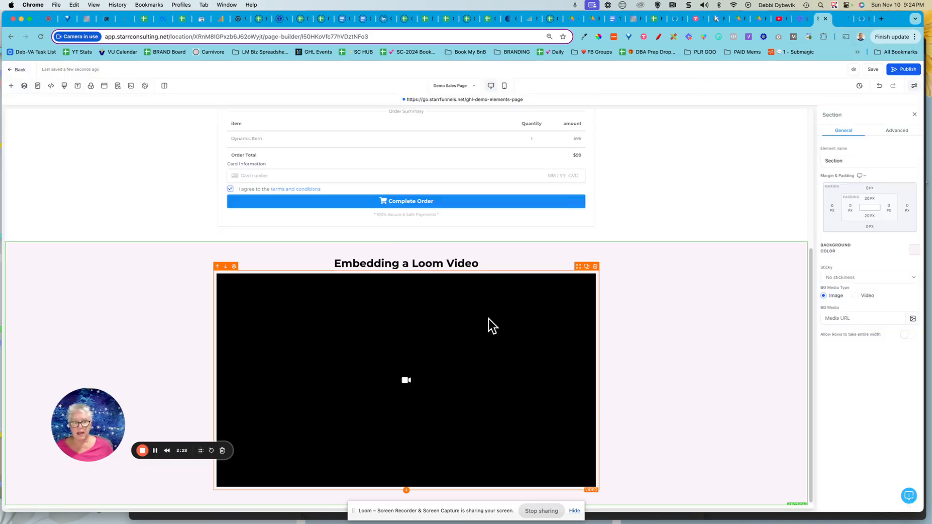
Keep the video element's Video Type as Custom Embed in its settings panel.
left_click(406, 381)
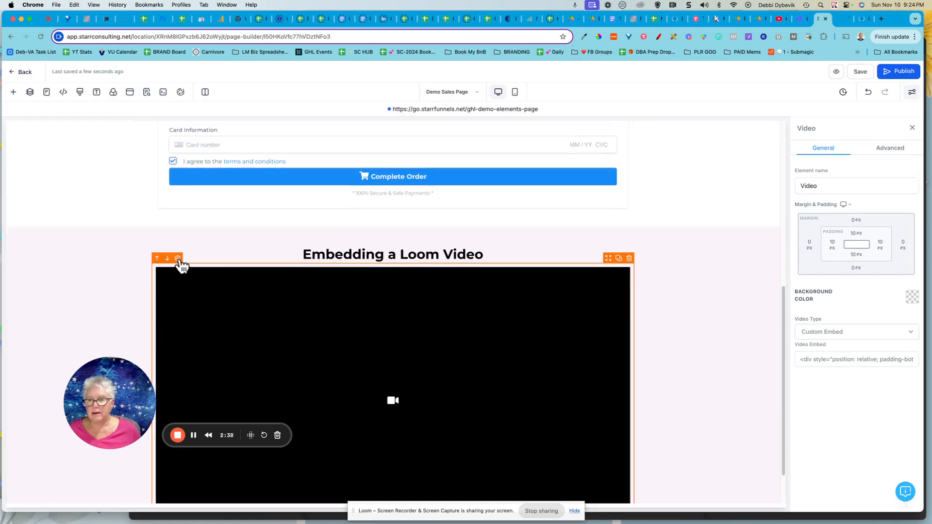
mouse_move(432, 320)
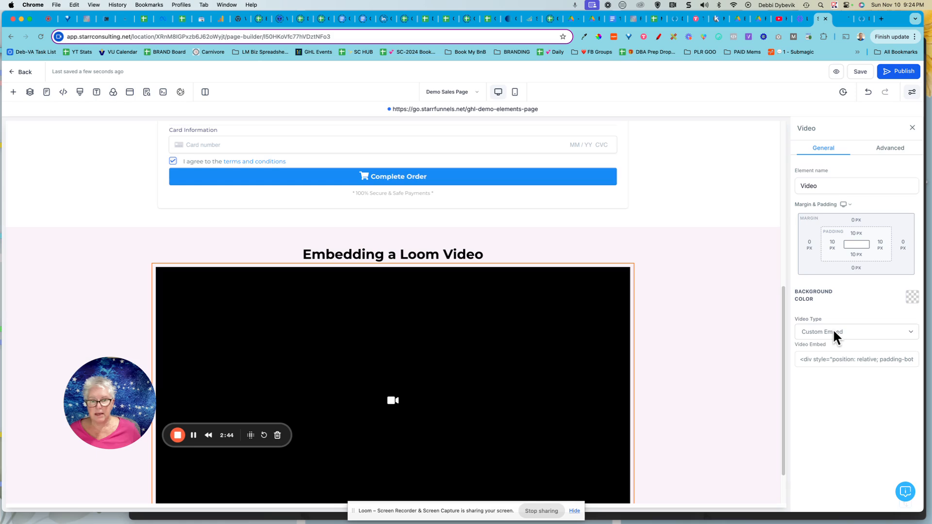
left_click(857, 333)
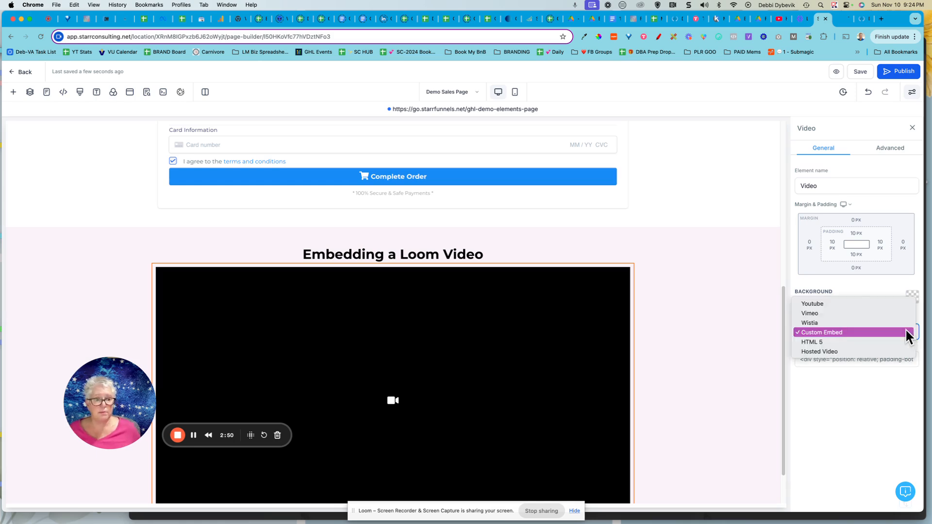
mouse_move(815, 339)
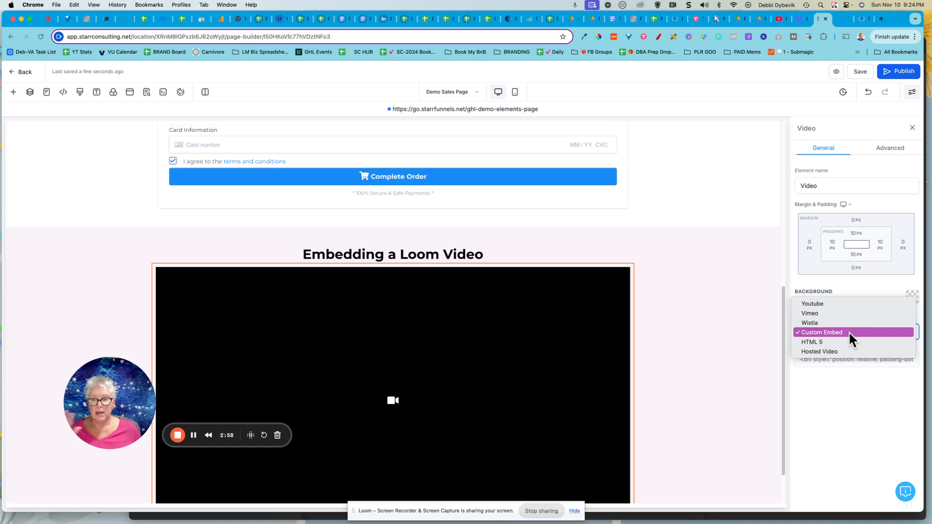
left_click(824, 332)
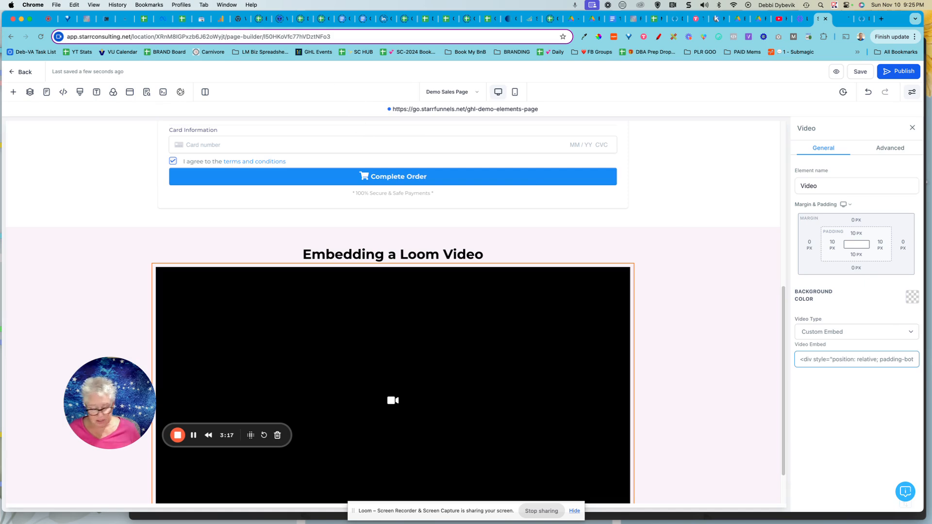
key("cmd+plus")
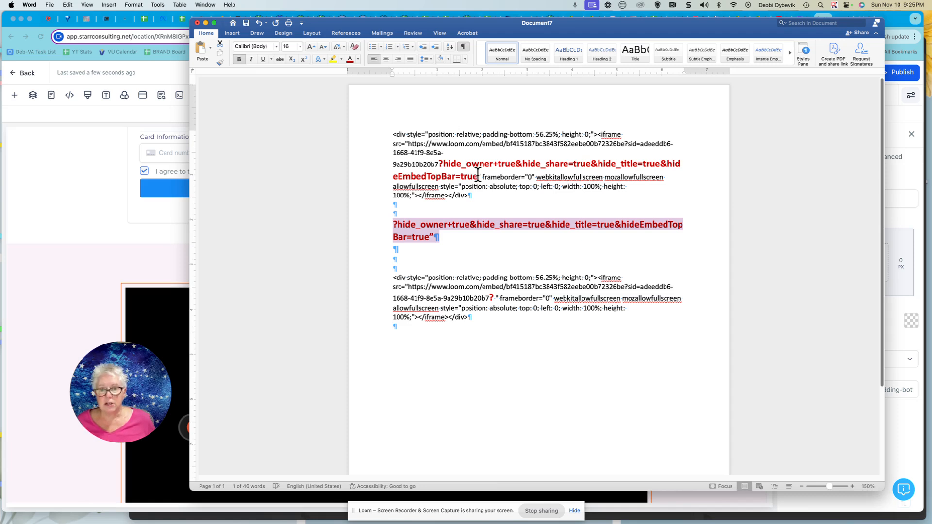
mouse_move(387, 134)
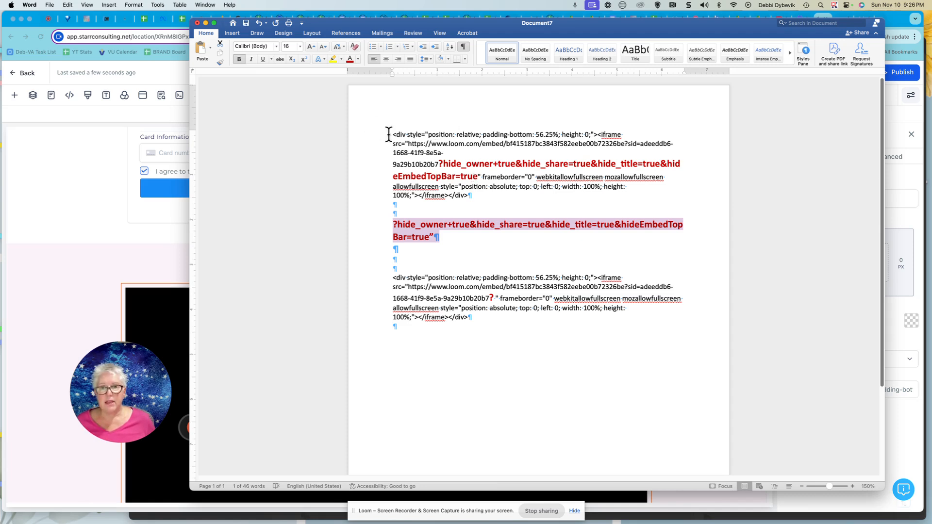
Select the edited embed code with hide parameters in Word, then return to Loom.
left_click_drag(392, 134, 472, 195)
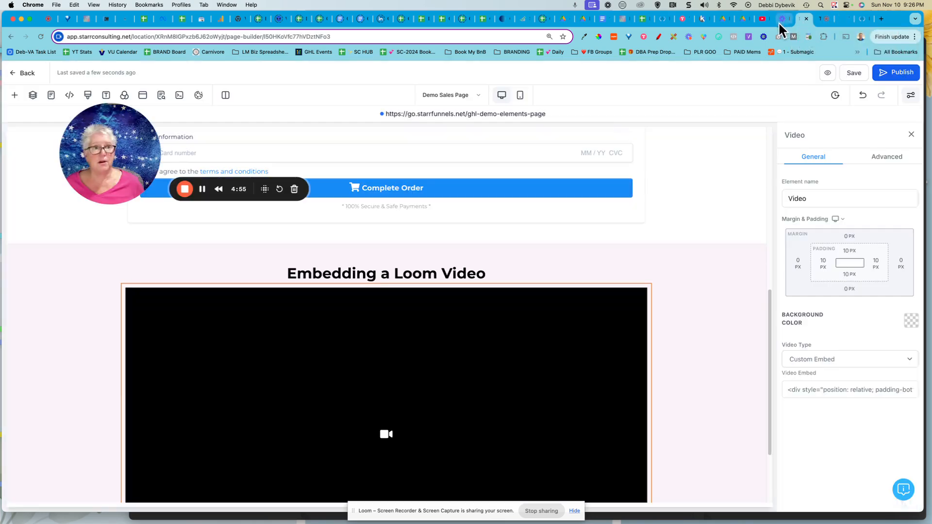
left_click(779, 20)
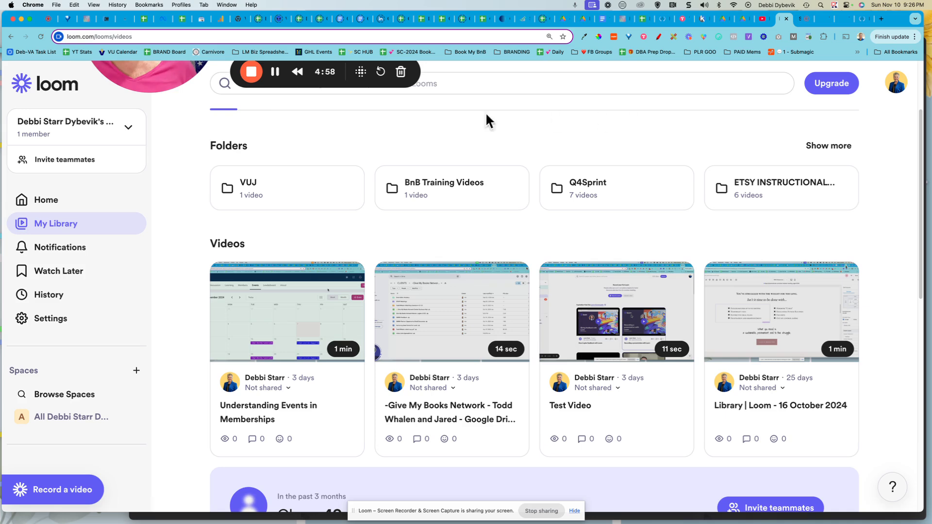